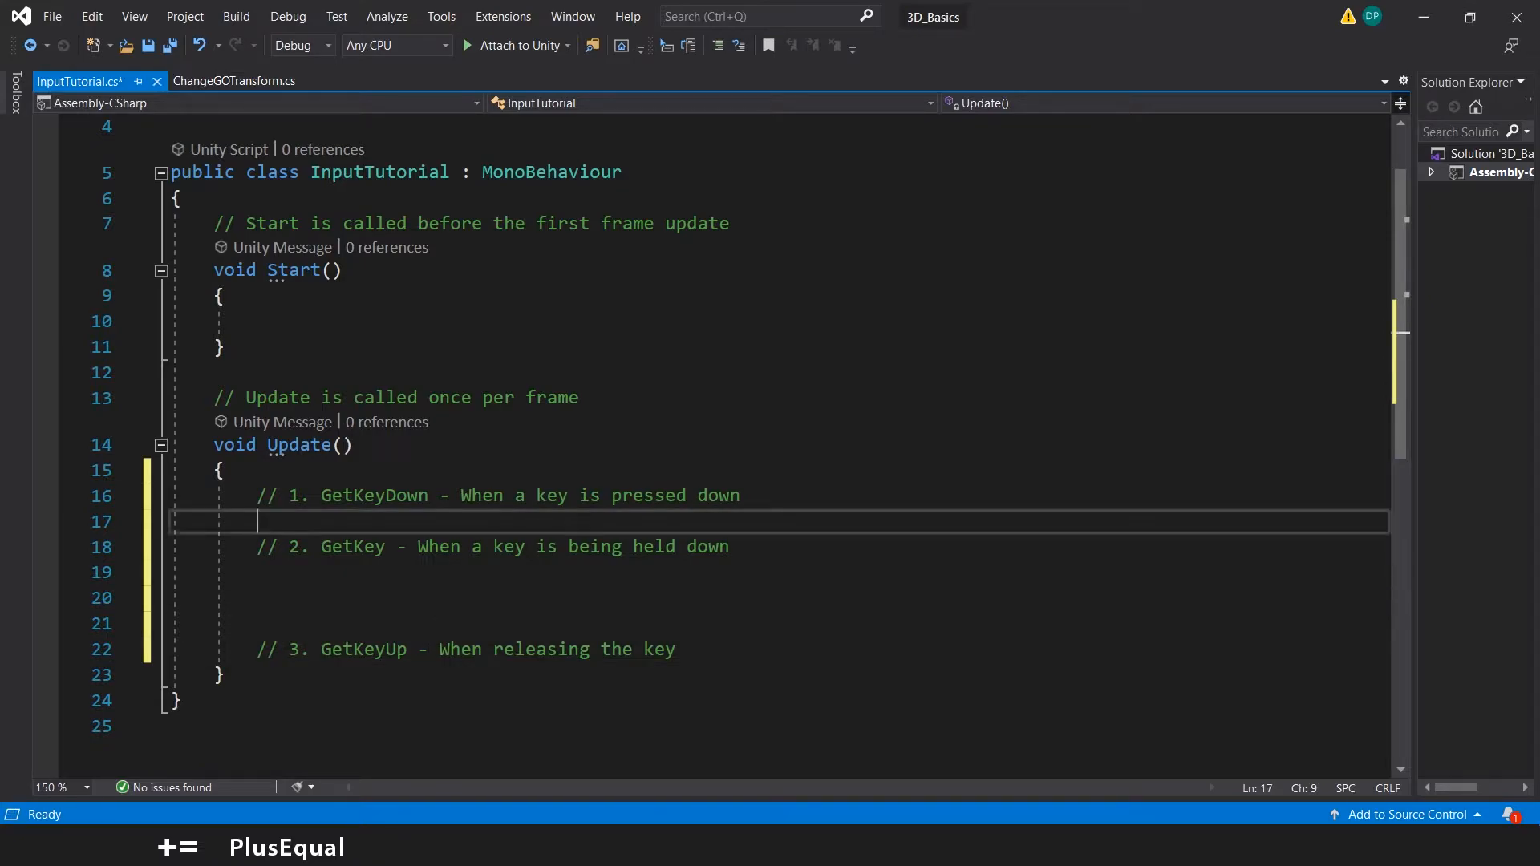
# Add an if (Input.GetKeyDown(KeyCode.W)) check that logs "W was pressed"
pyautogui.write('if(Input.GetKeyDown(KeyCode.')
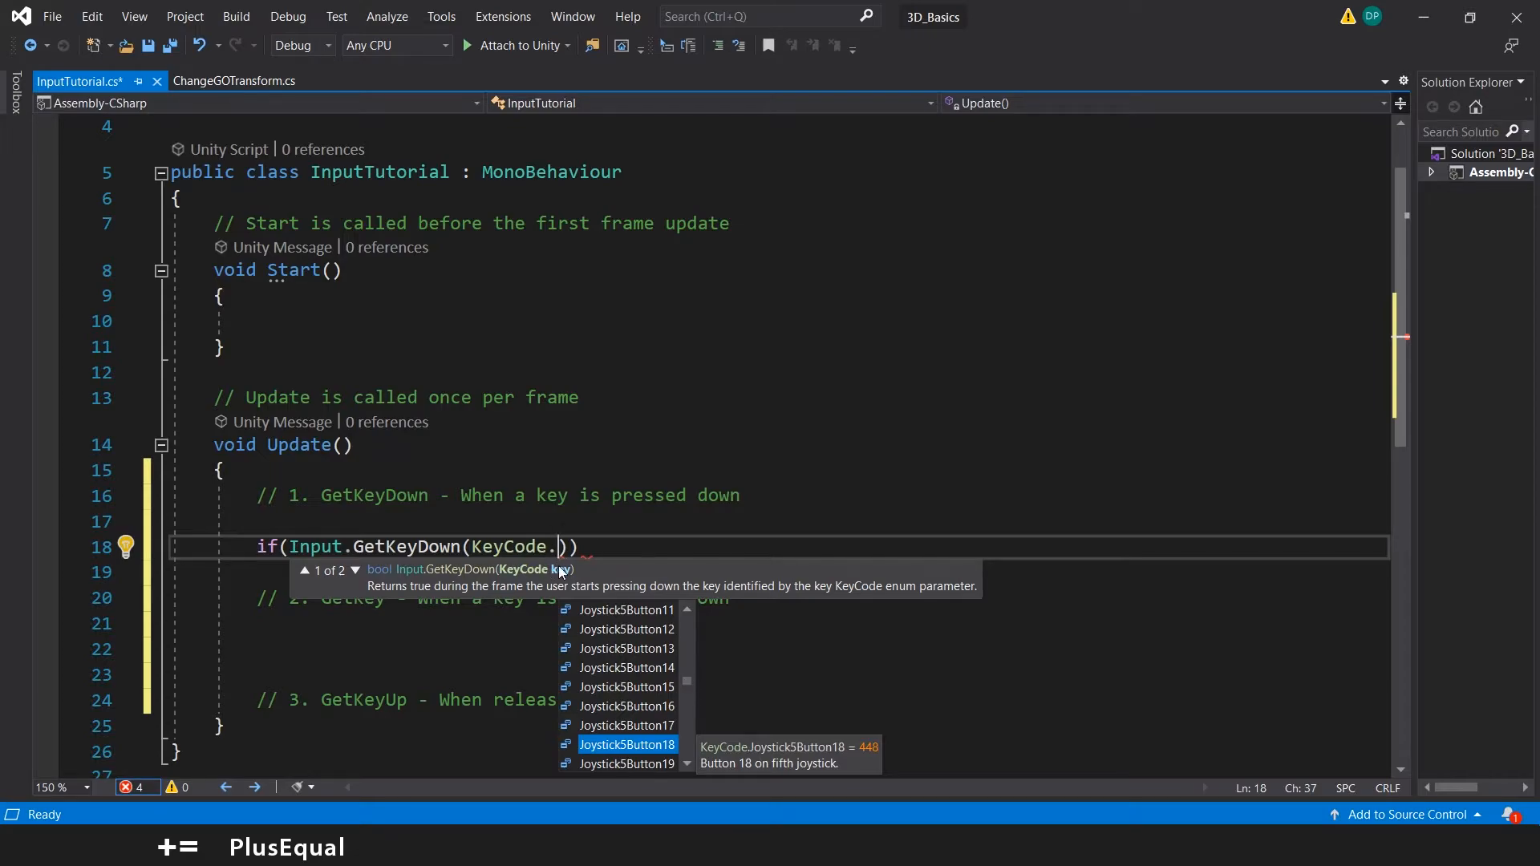
pyautogui.write('W')
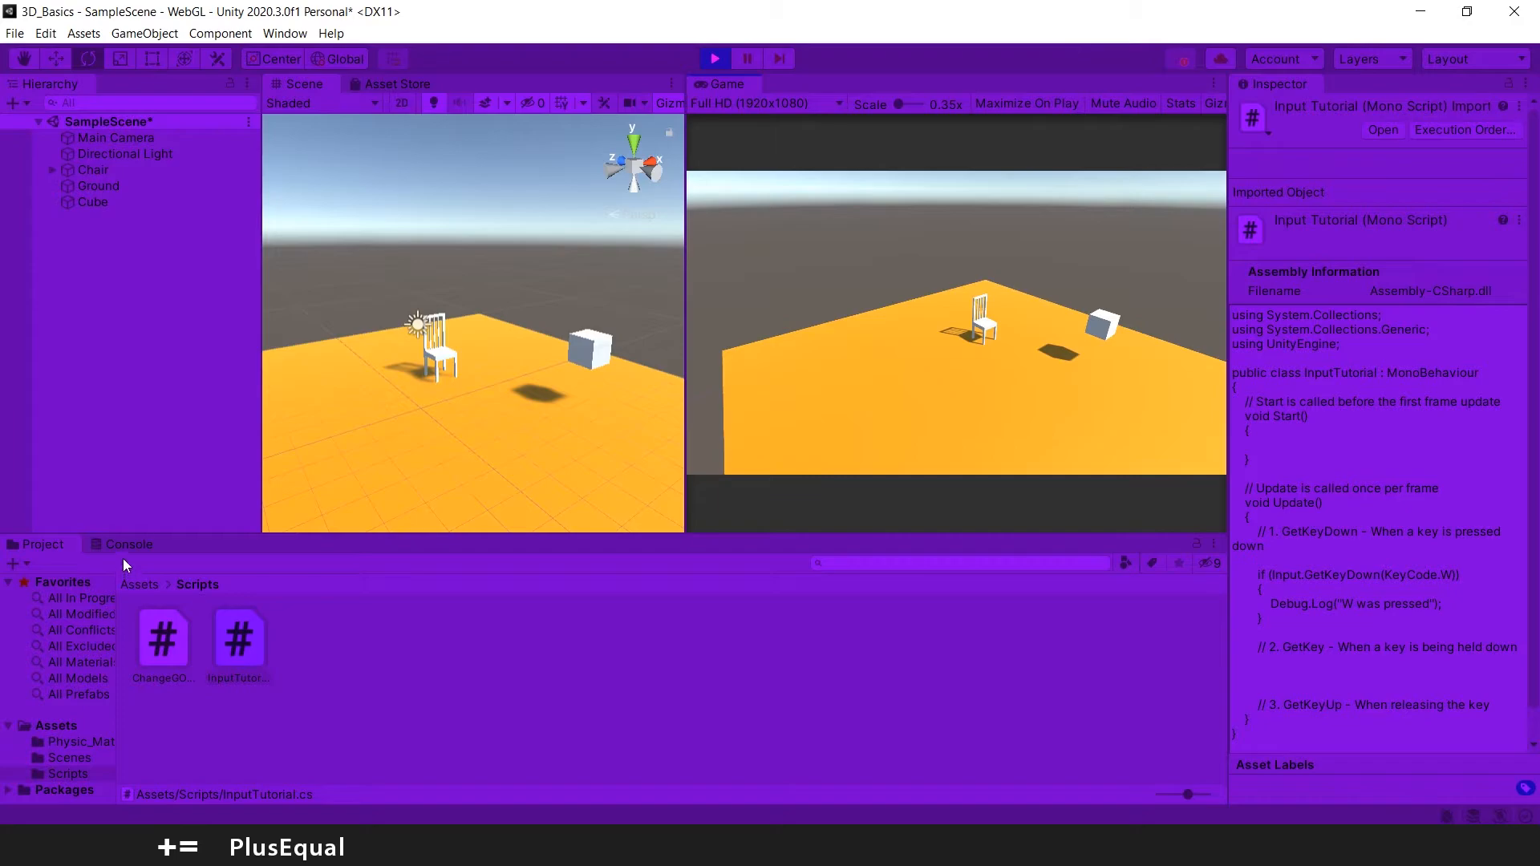
# Show the Console and focus the running Game view to test W presses
pyautogui.click(128, 544)
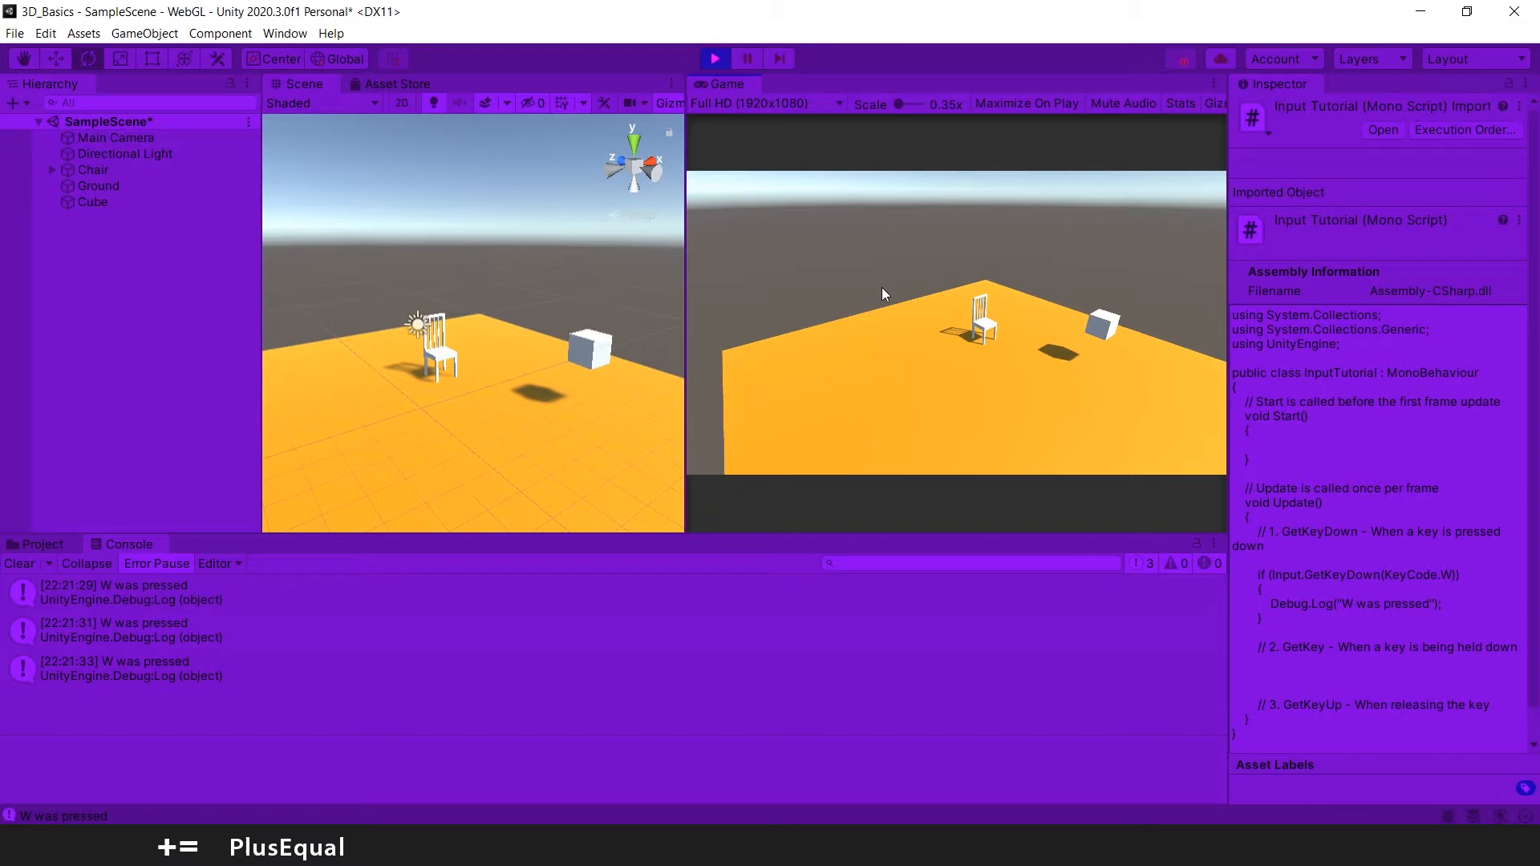
pyautogui.click(714, 57)
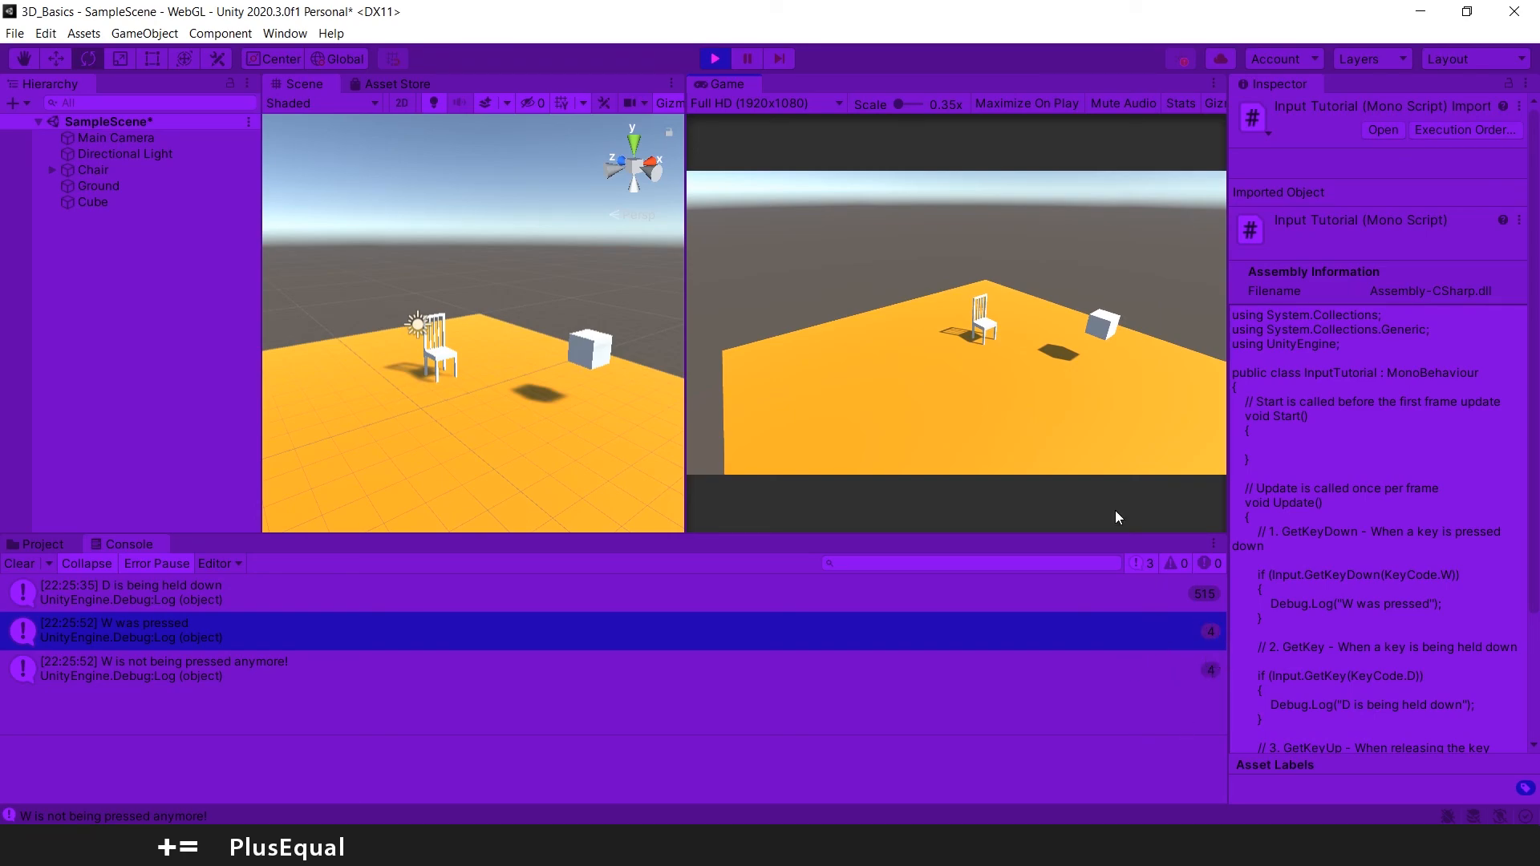
# Stop Play mode after checking the D-held, W-pressed and W-released messages
pyautogui.click(714, 58)
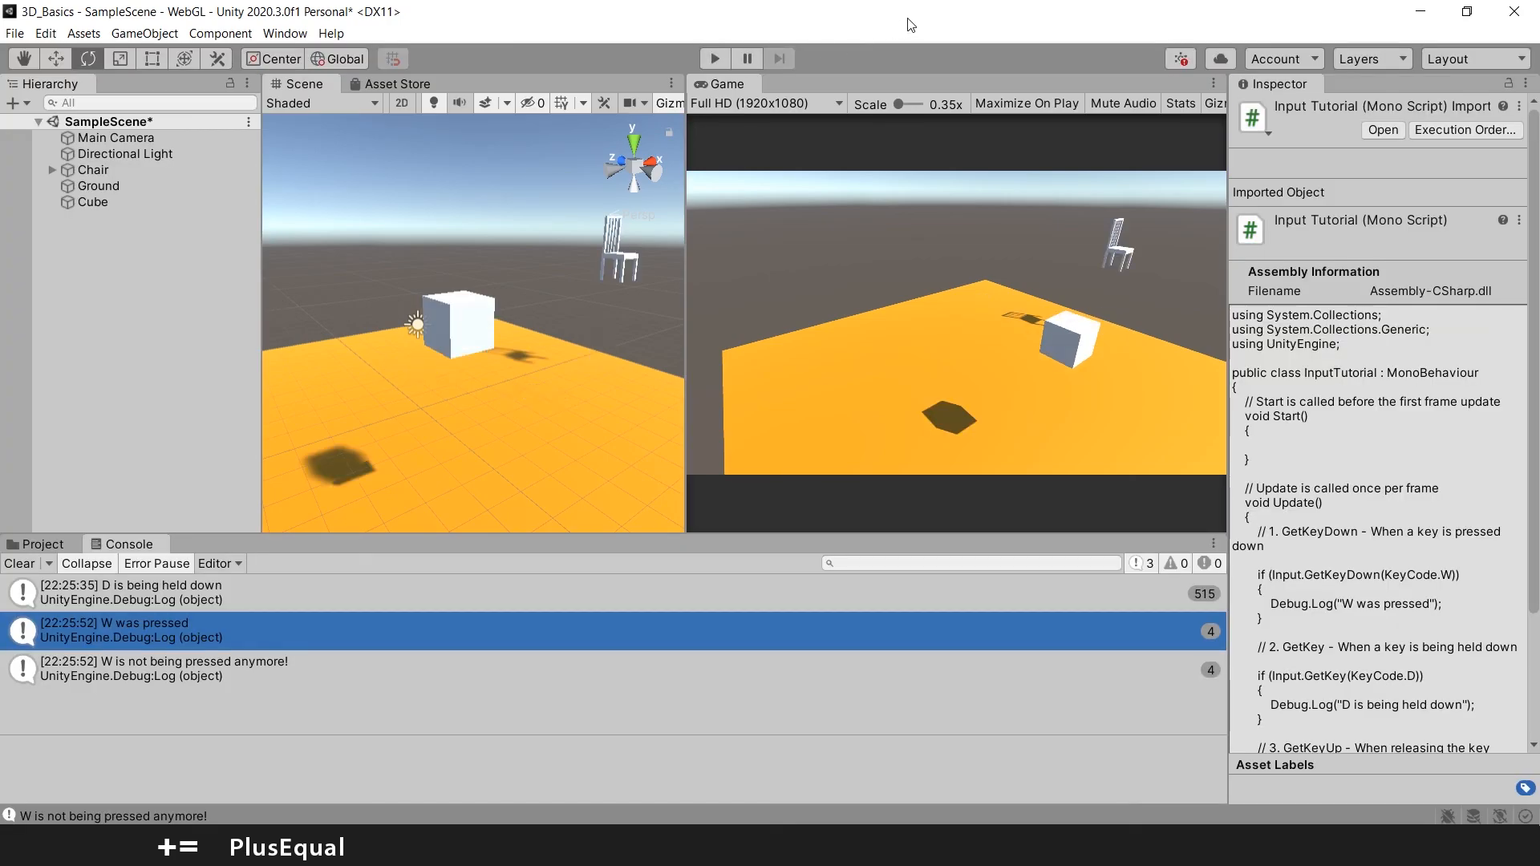